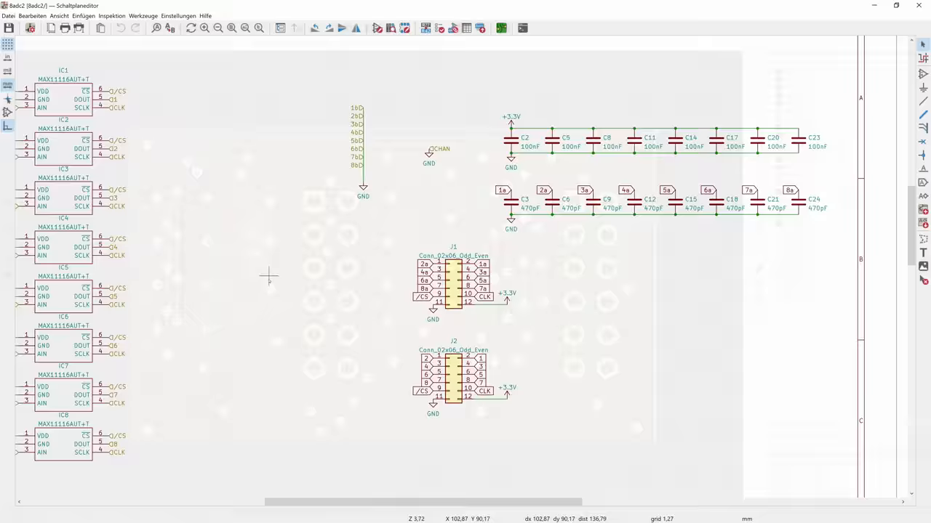
- Review the parts list, then check out with Amazing Assembly for 100 boards and UPS Standard shipping
click(500, 28)
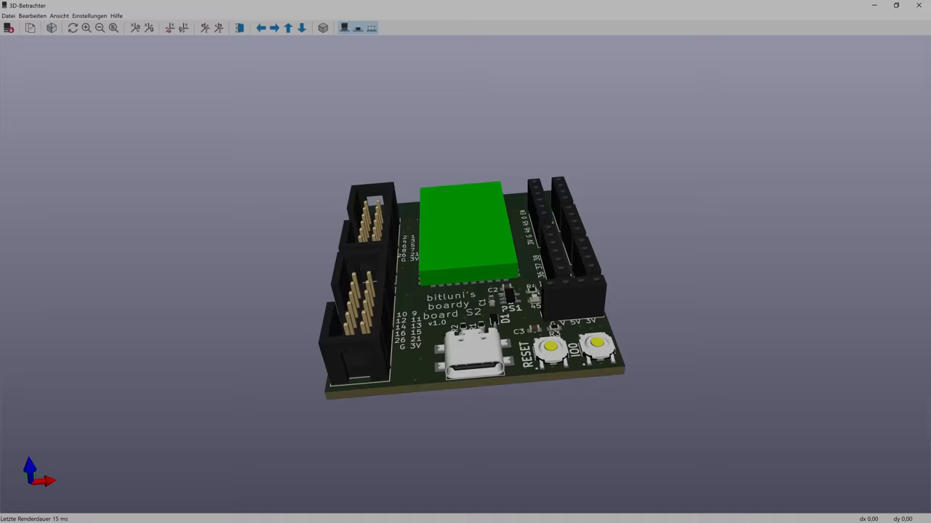
scroll(up, 3)
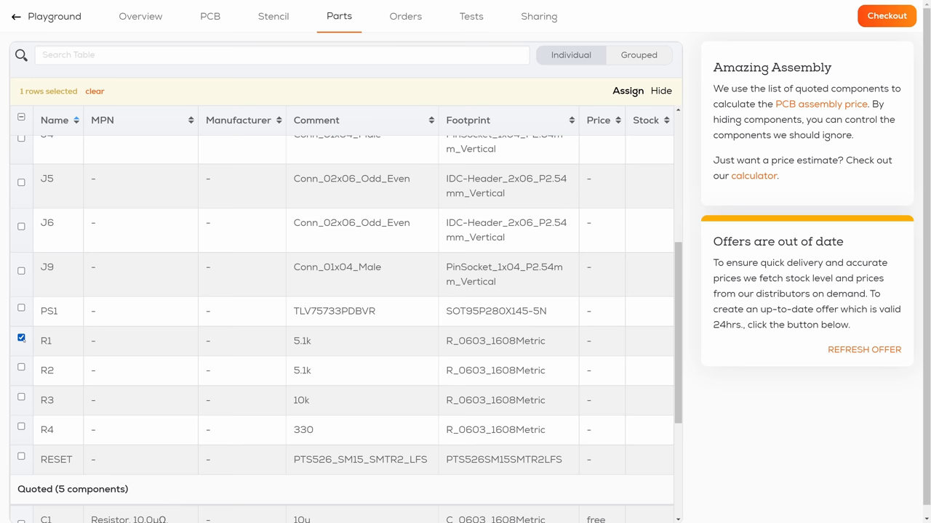
click(886, 15)
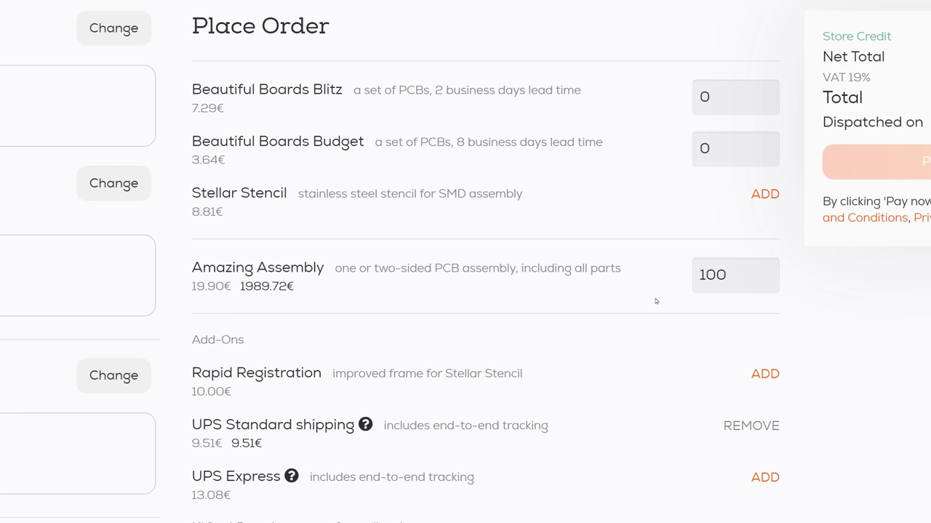